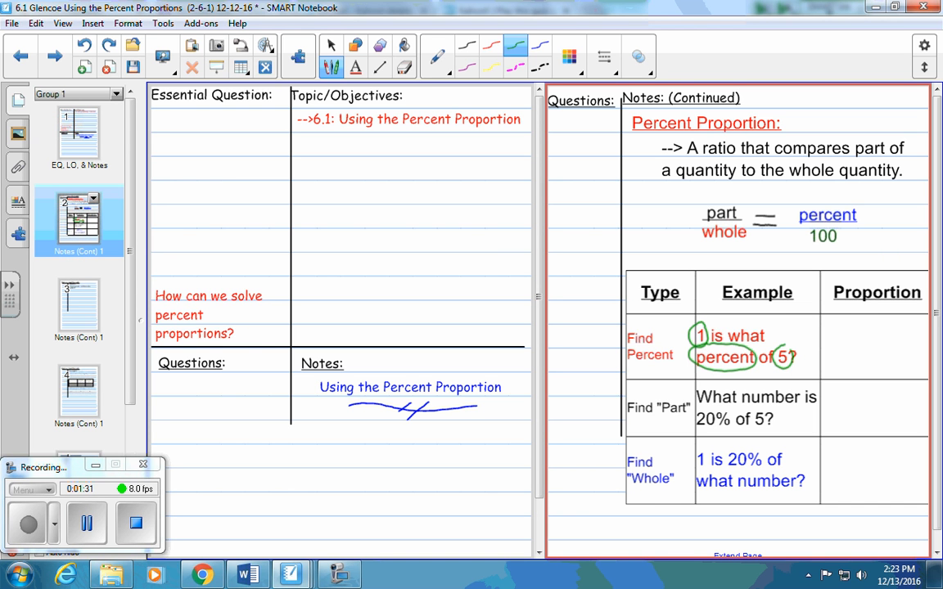
Handwrite the Find Percent proportion 1/5 = x/100 in the table's Proportion column
left_click_drag(831, 340, 879, 338)
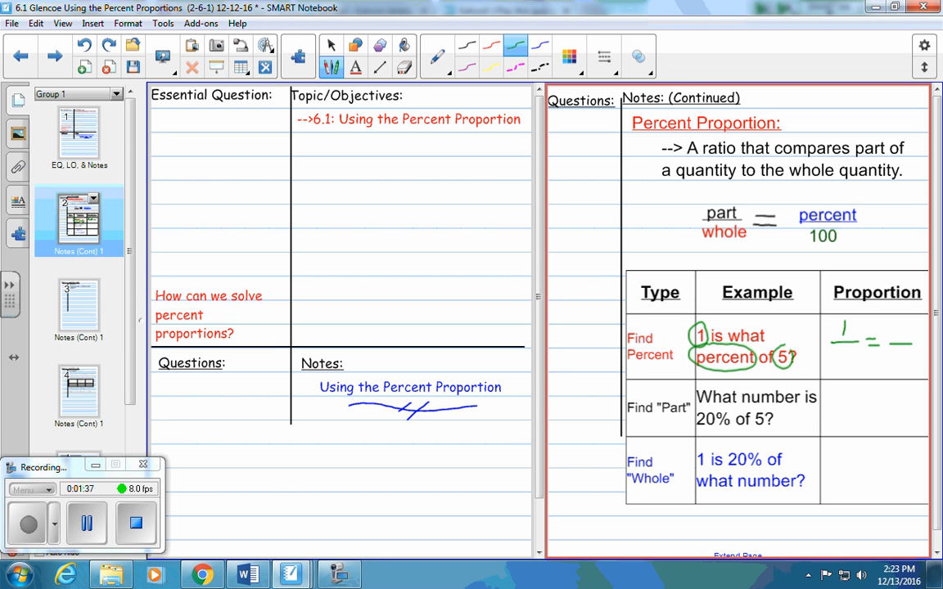
left_click_drag(850, 348, 839, 364)
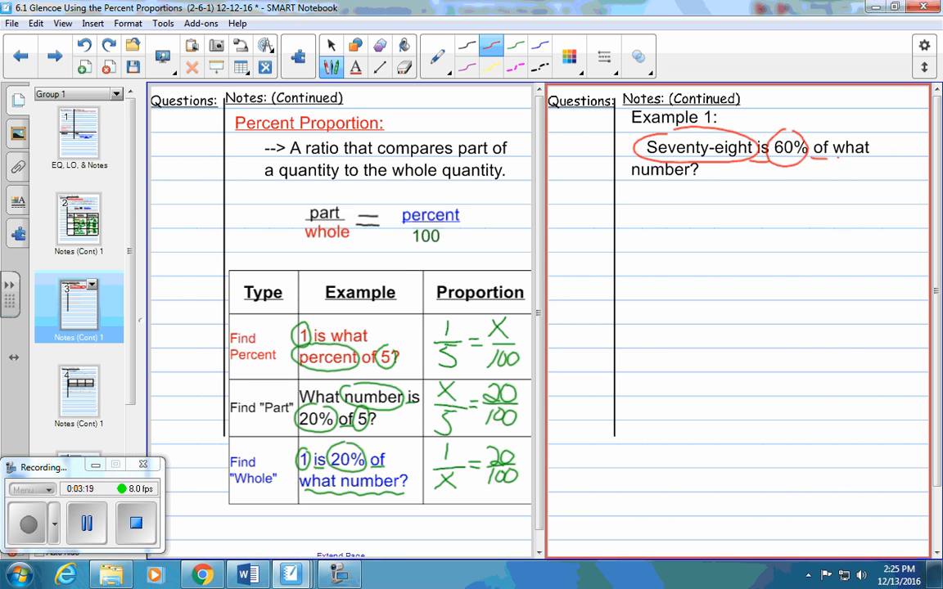
Circle 78 and 60% in Example 1 and write the proportion 78/x = 60/100
left_click_drag(628, 188, 704, 188)
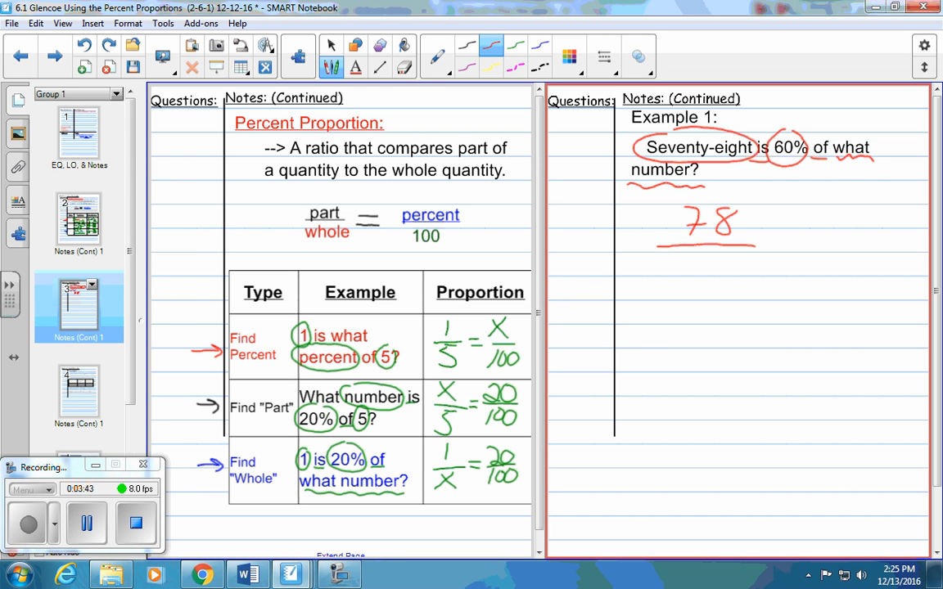
left_click_drag(696, 262, 724, 290)
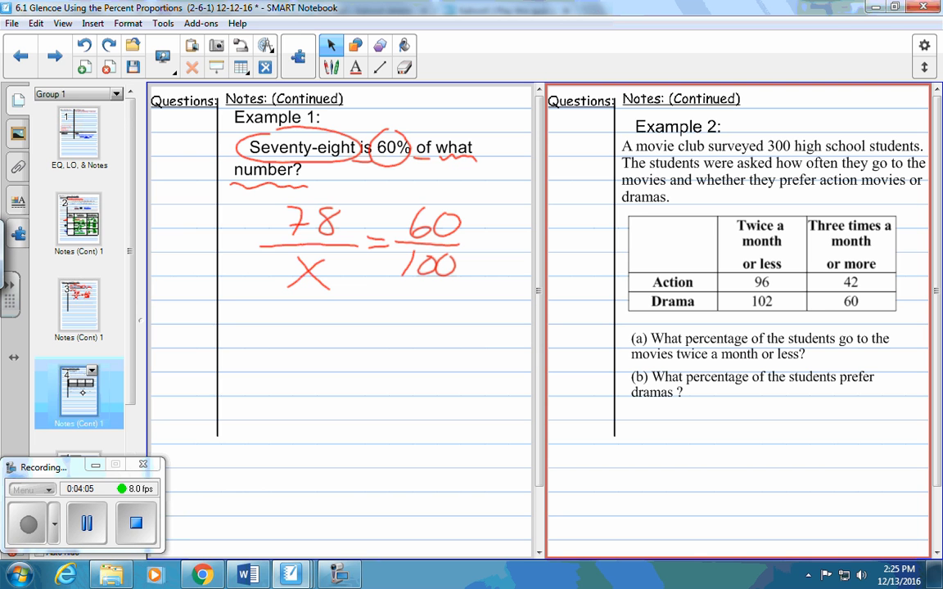
On Example 2, circle the 300 surveyed students and label the total as the whole
scroll("down", 3)
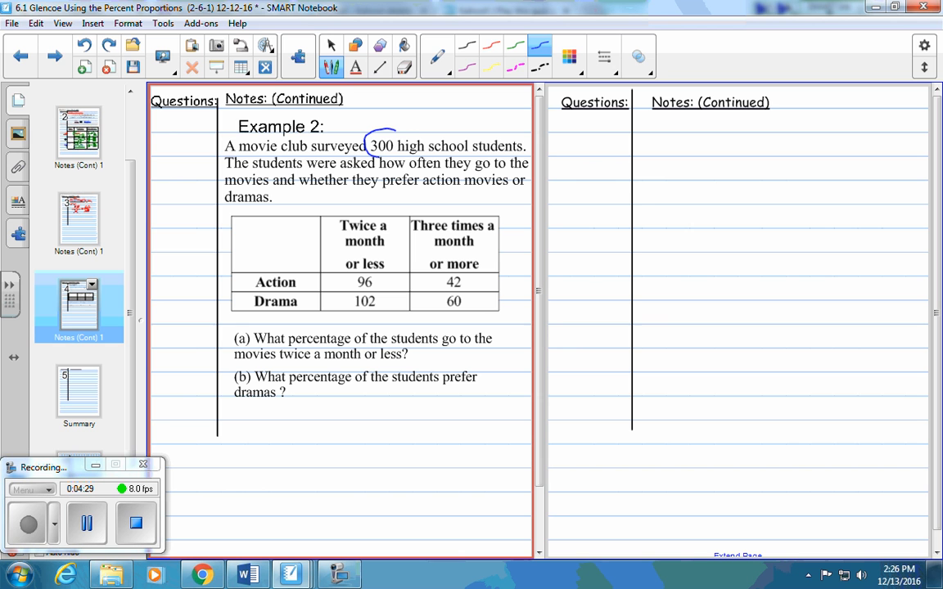
left_click_drag(376, 156, 528, 140)
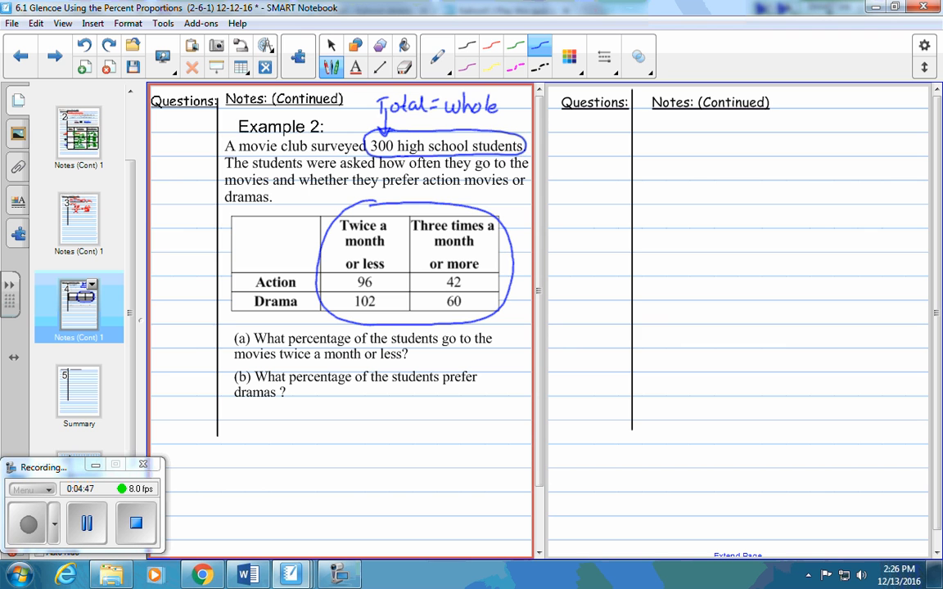
left_click_drag(523, 213, 506, 270)
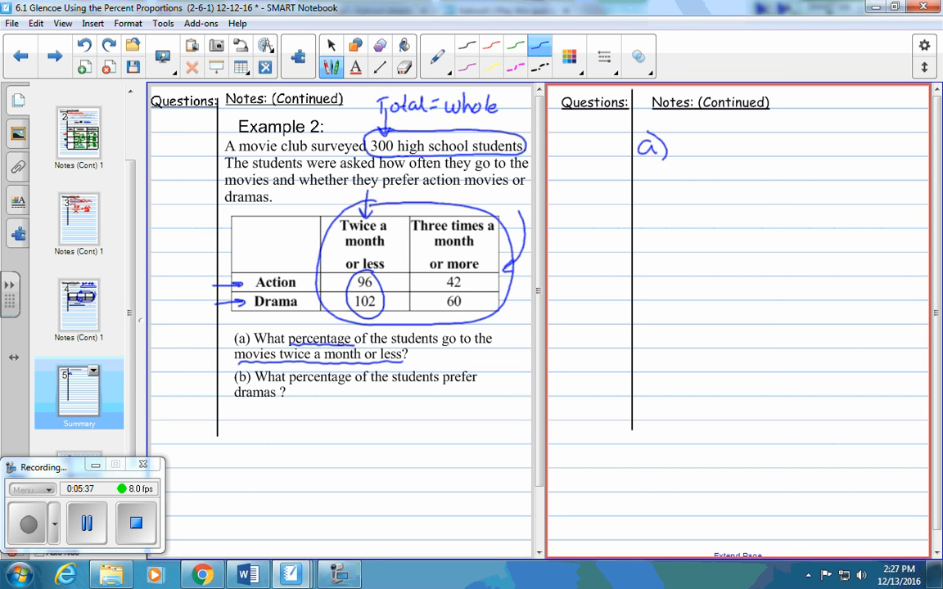
Divide the answer page into a) and b) and write part a)'s ___/300 = x/100
left_click_drag(769, 131, 773, 418)
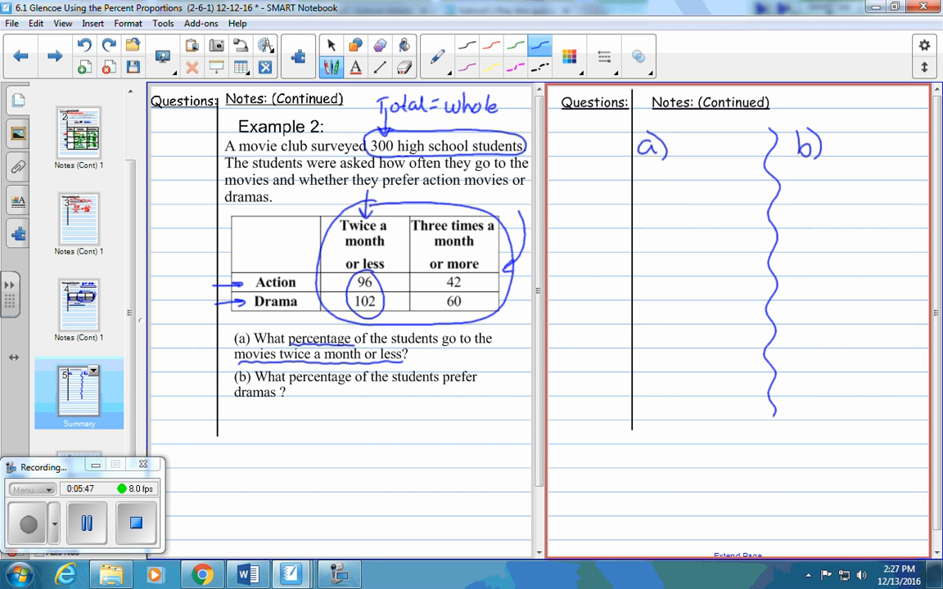
left_click_drag(641, 205, 694, 204)
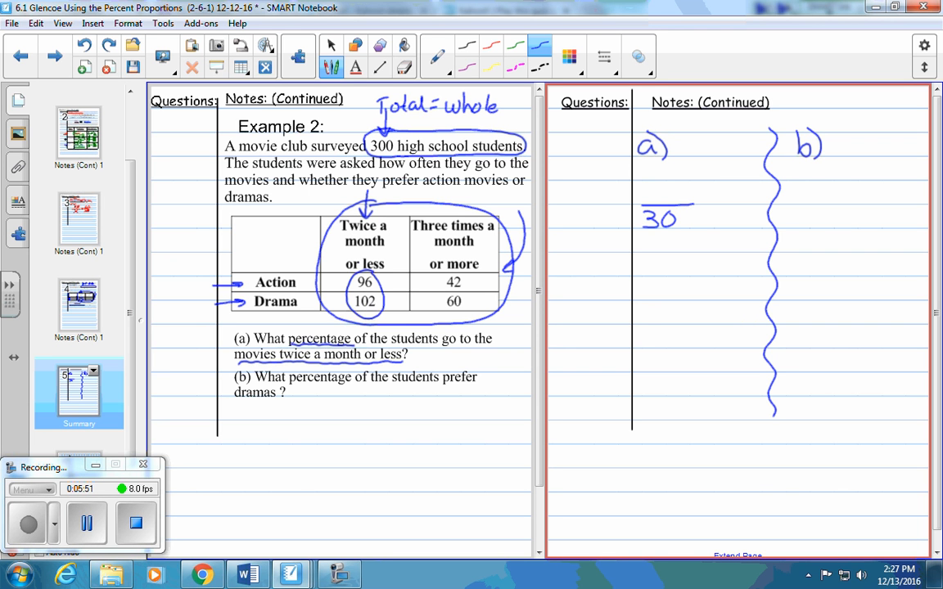
left_click_drag(687, 217, 708, 205)
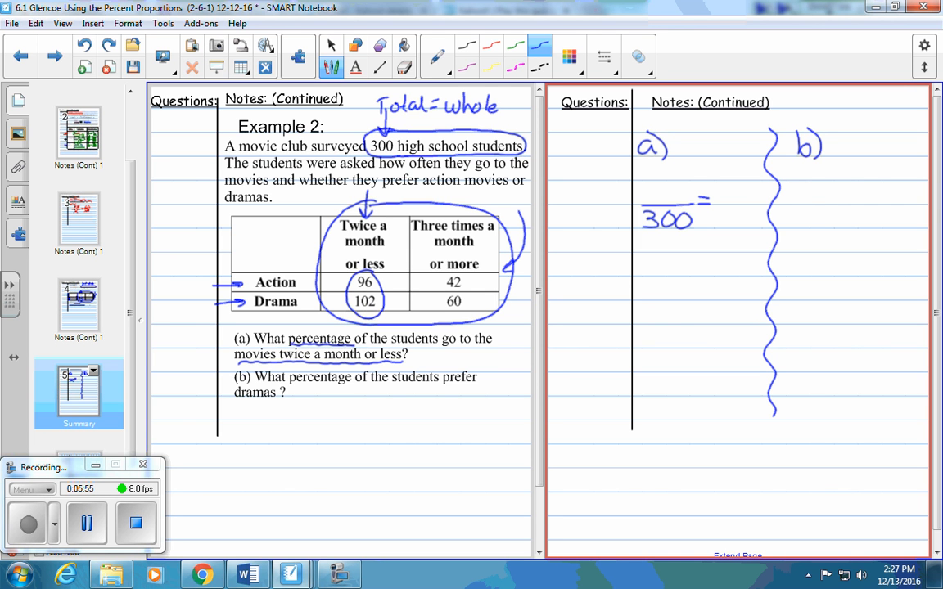
left_click_drag(724, 188, 745, 209)
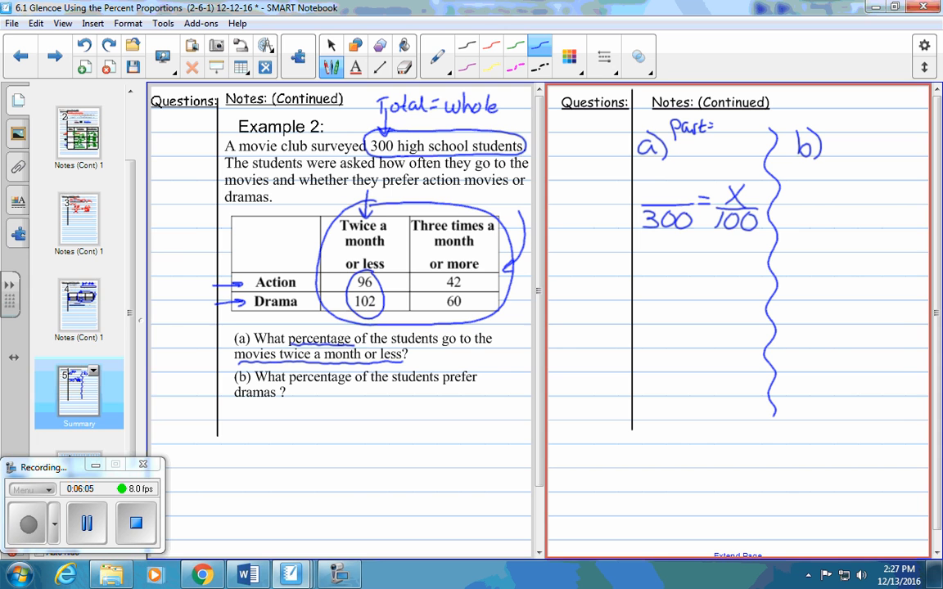
left_click(79, 307)
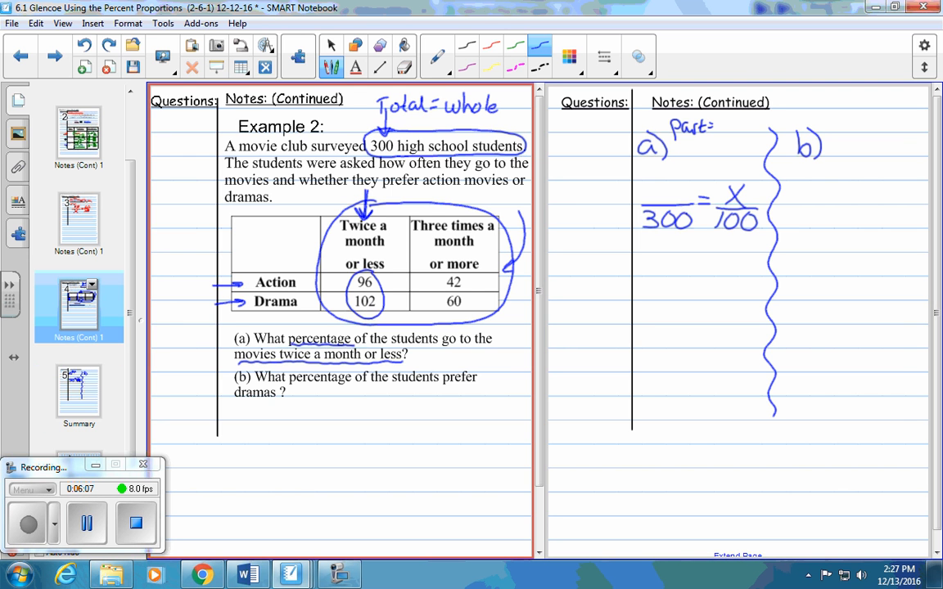
left_click(79, 393)
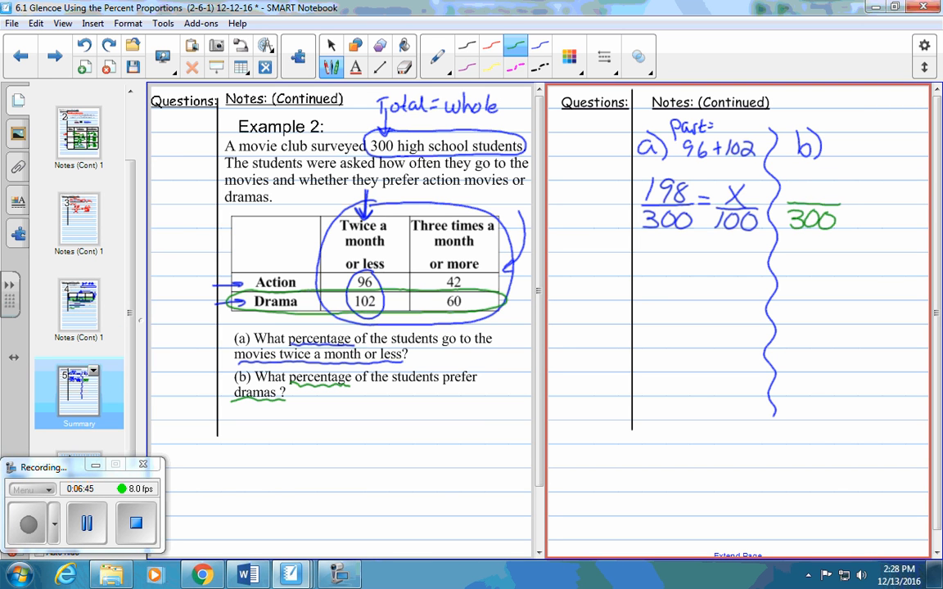
Write part b)'s proportion over 300 = x/100, noting the part as +60
left_click_drag(851, 199, 901, 185)
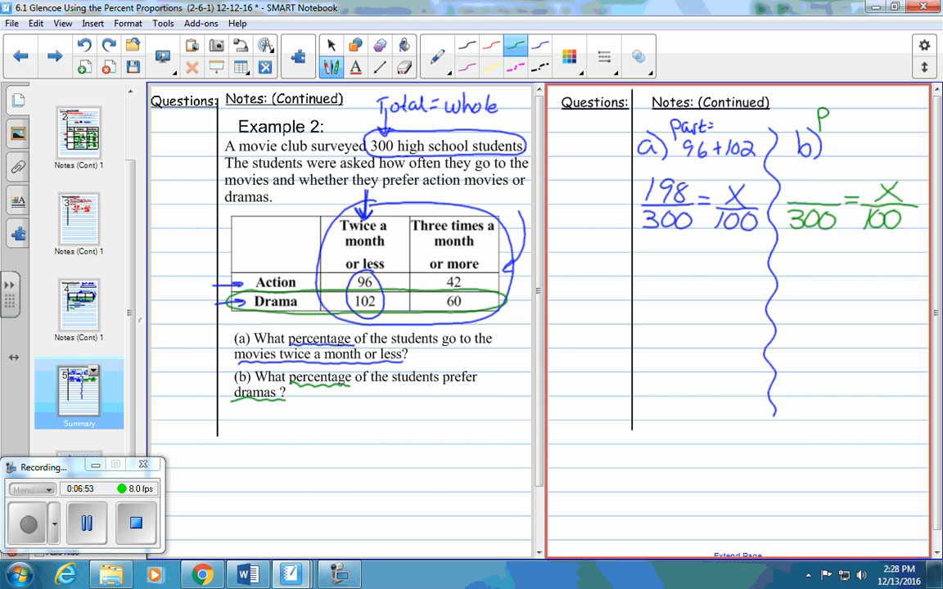
left_click_drag(814, 127, 872, 110)
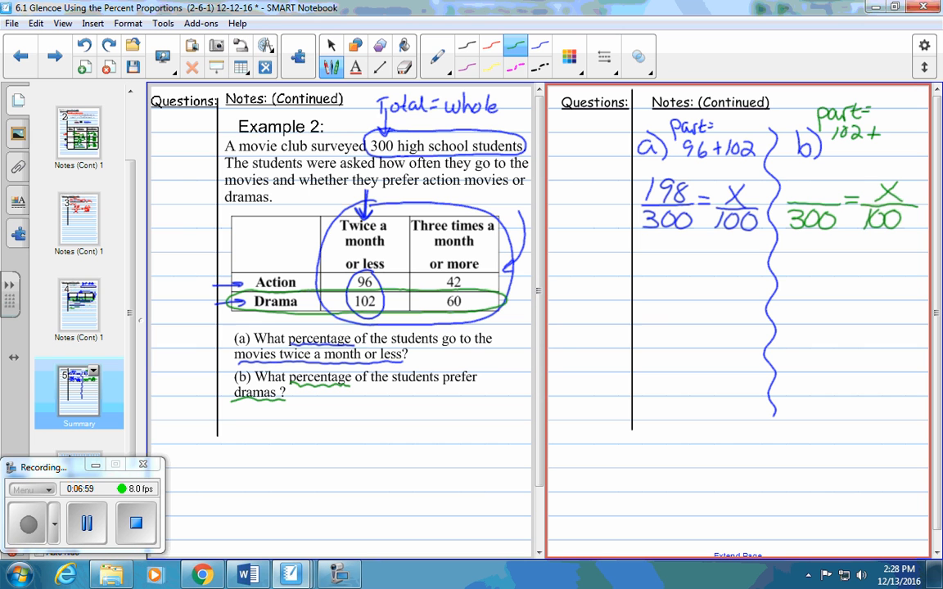
type("+60")
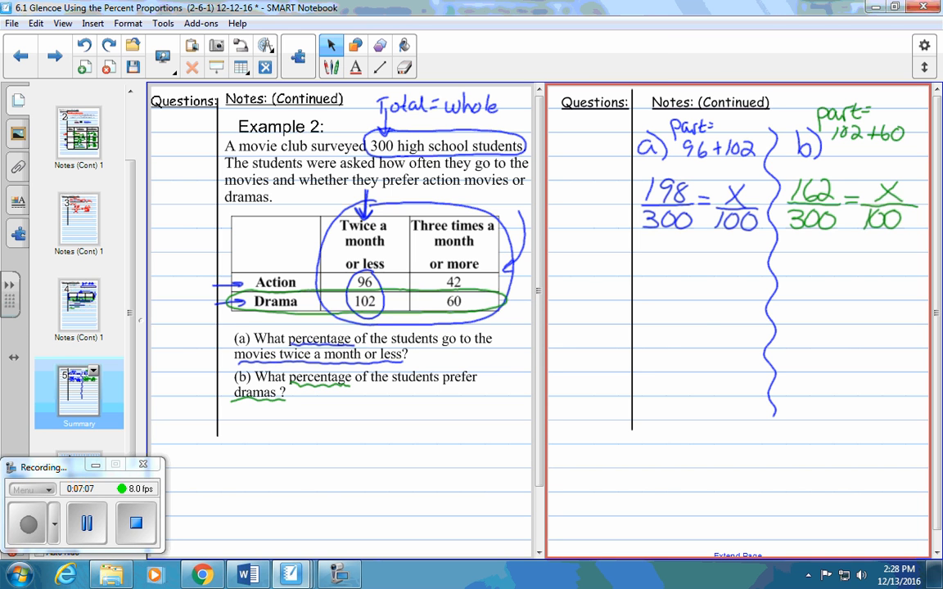
Return to page 2 with the part/whole table via the page sorter
scroll("down", 3)
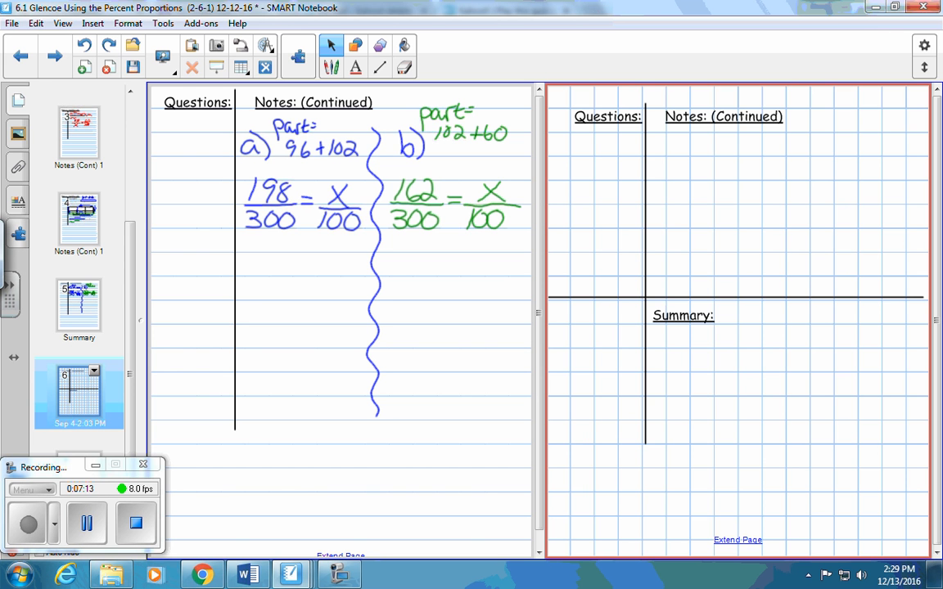
scroll("up", 3)
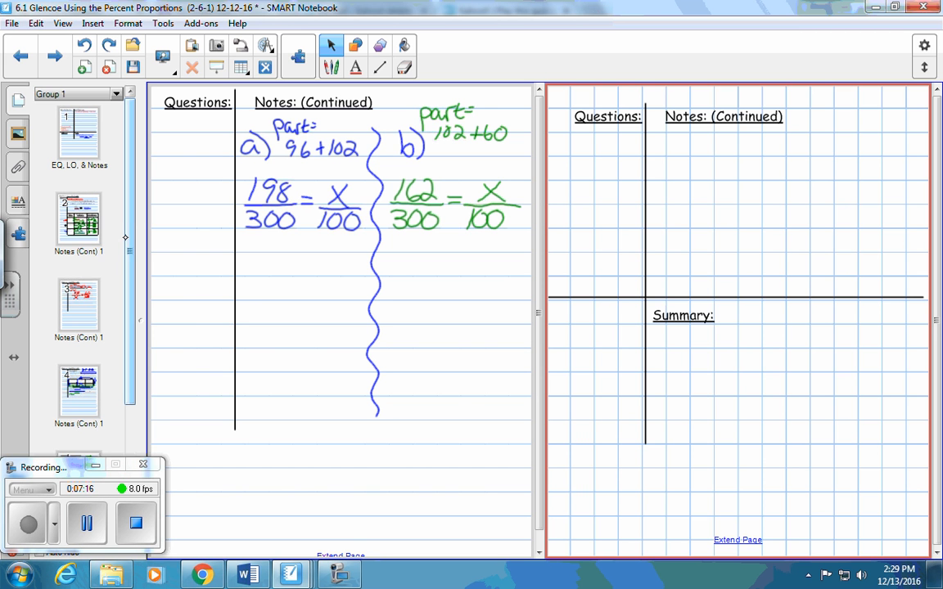
left_click(79, 221)
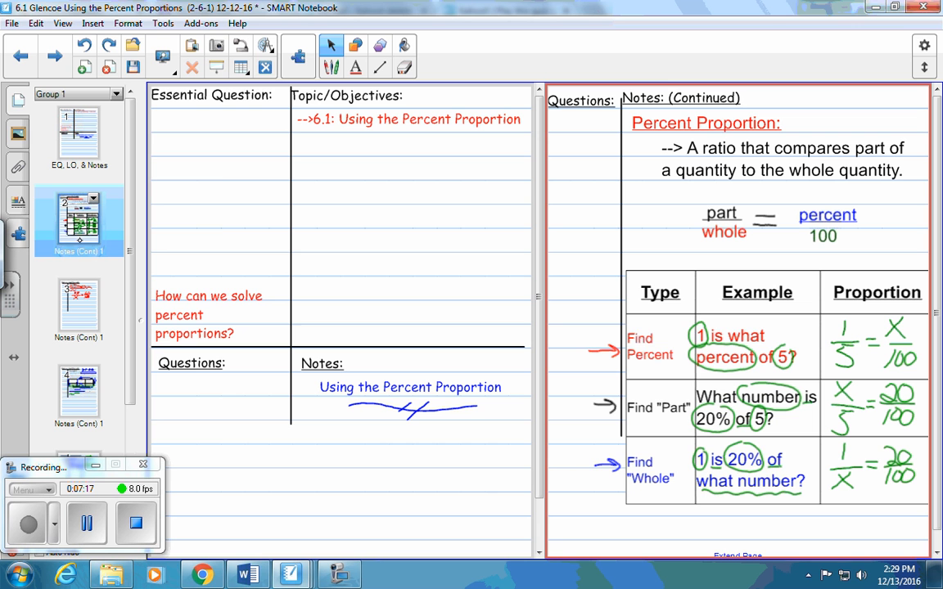